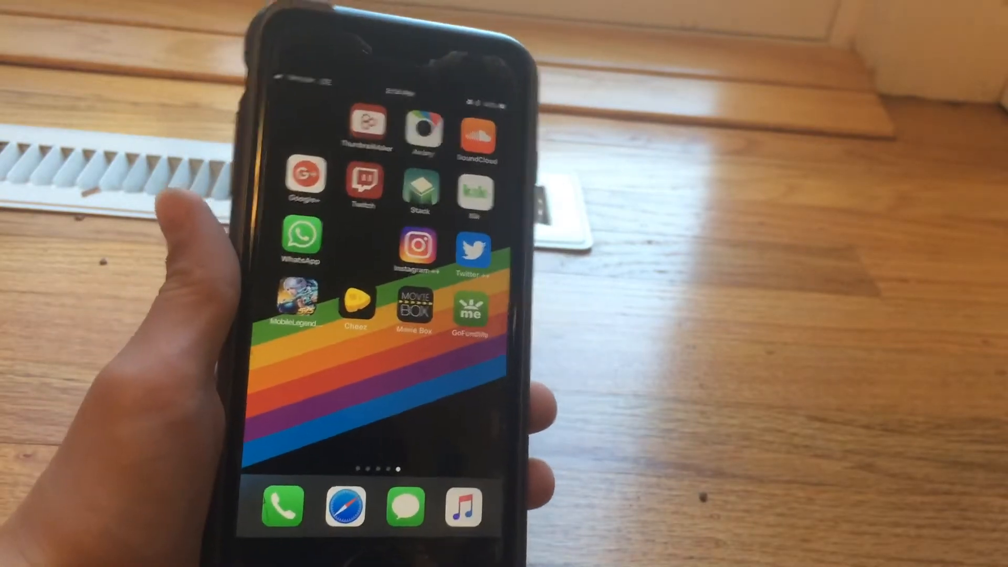
- Swipe to the Settings app and open its General page
scroll("left", 3)
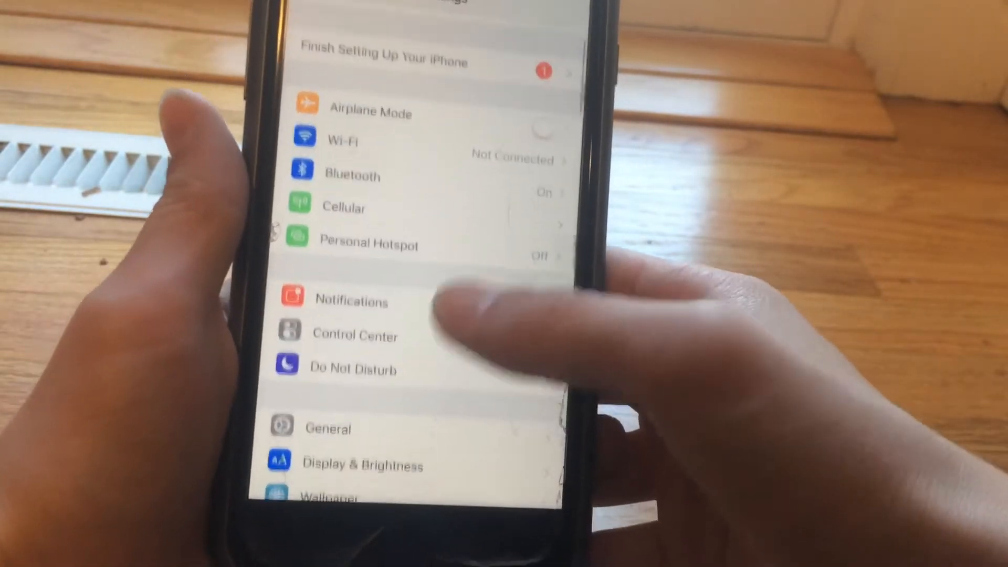
left_click(327, 428)
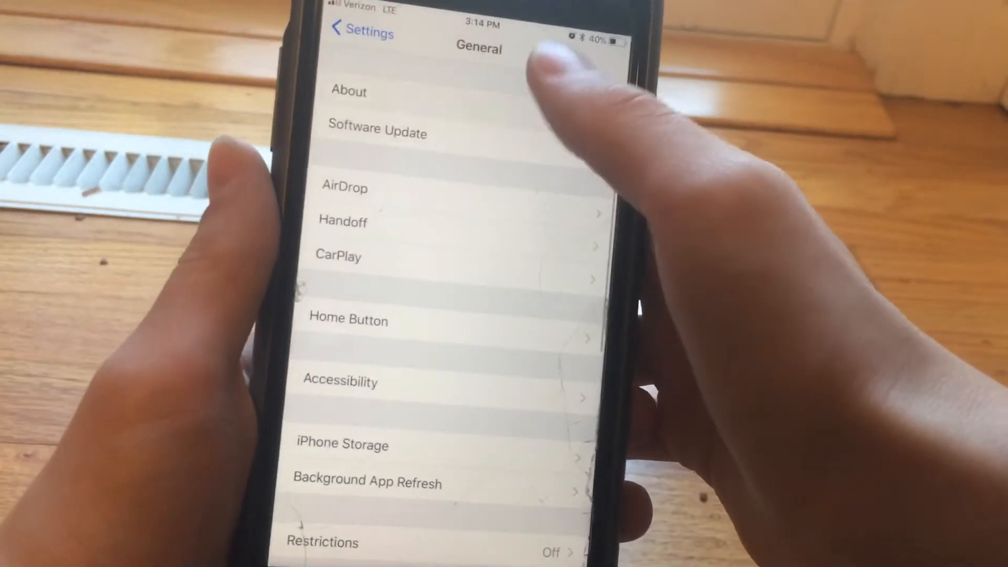
left_click(349, 92)
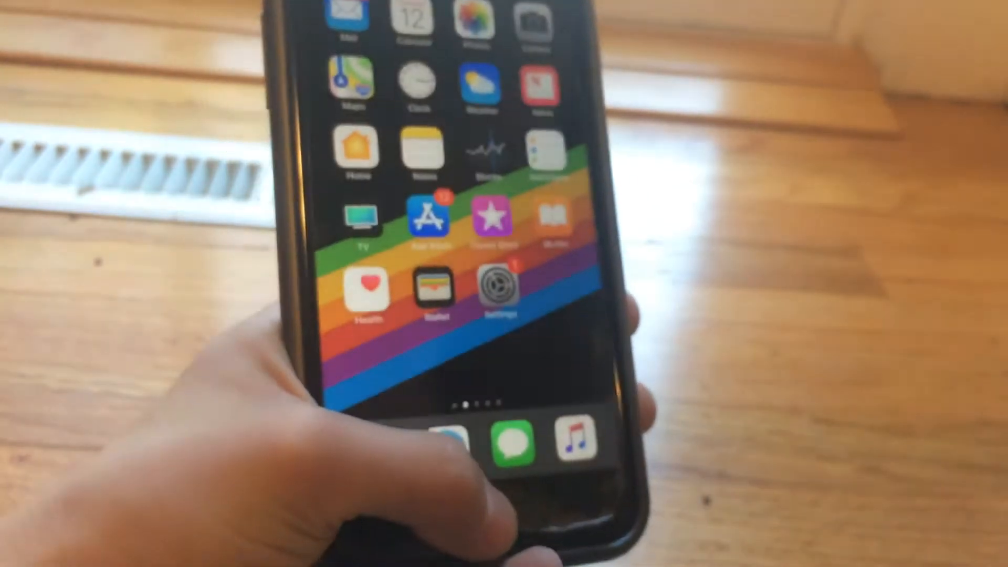
scroll("left", 3)
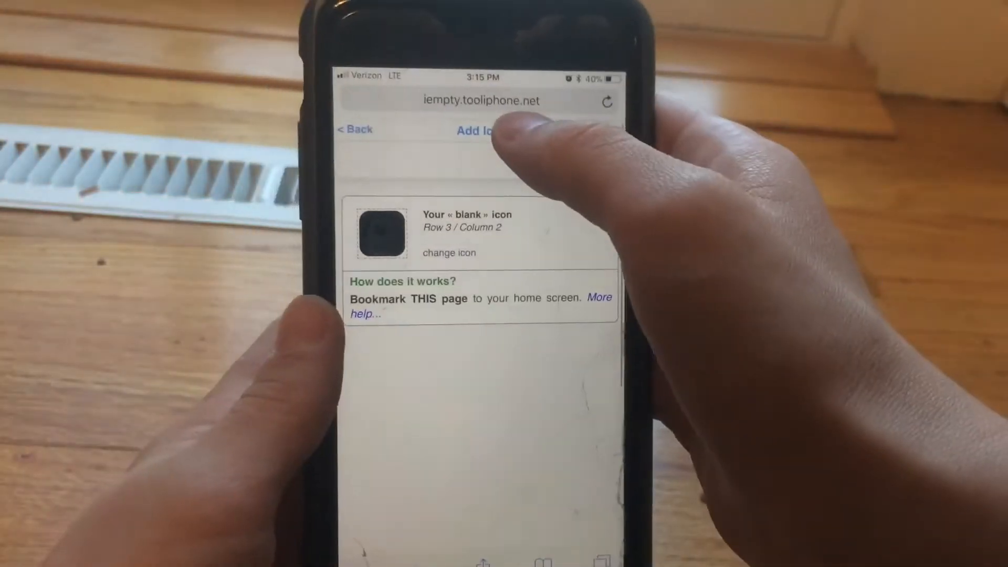
- Return from the blank icon page to iEmpty's Customize page
left_click(478, 131)
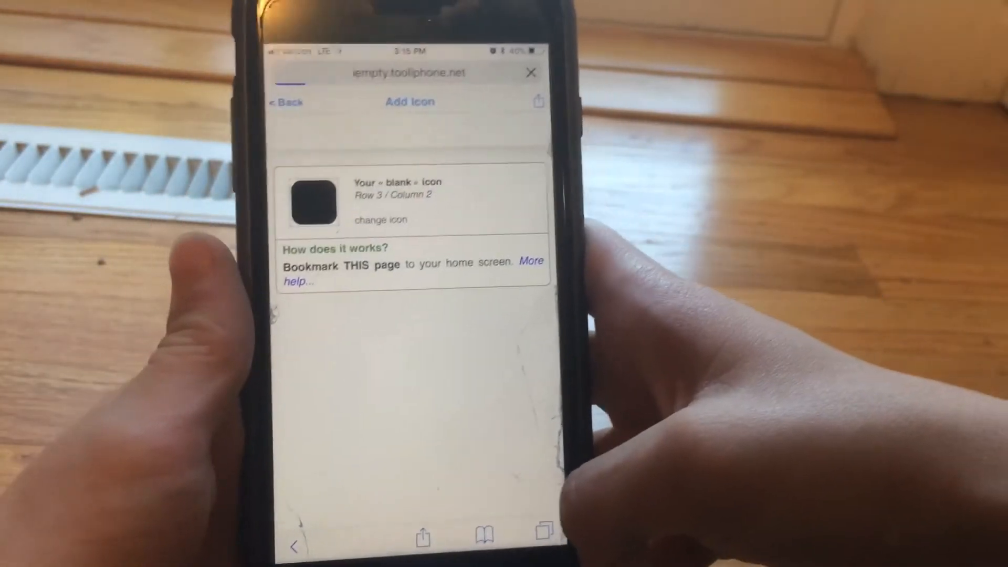
left_click(285, 102)
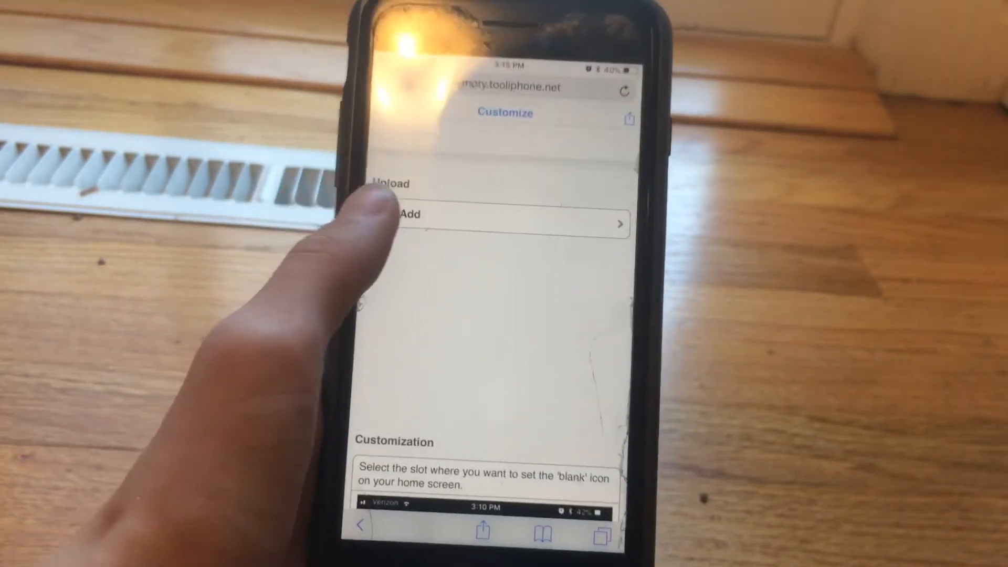
- Upload the home screen screenshot from Photo Library to iEmpty
left_click(409, 215)
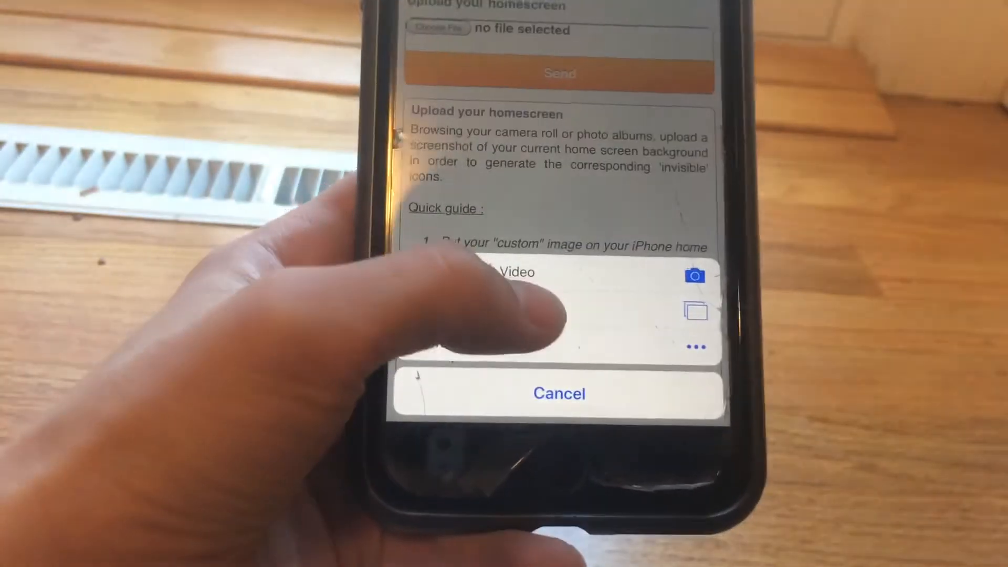
left_click(696, 310)
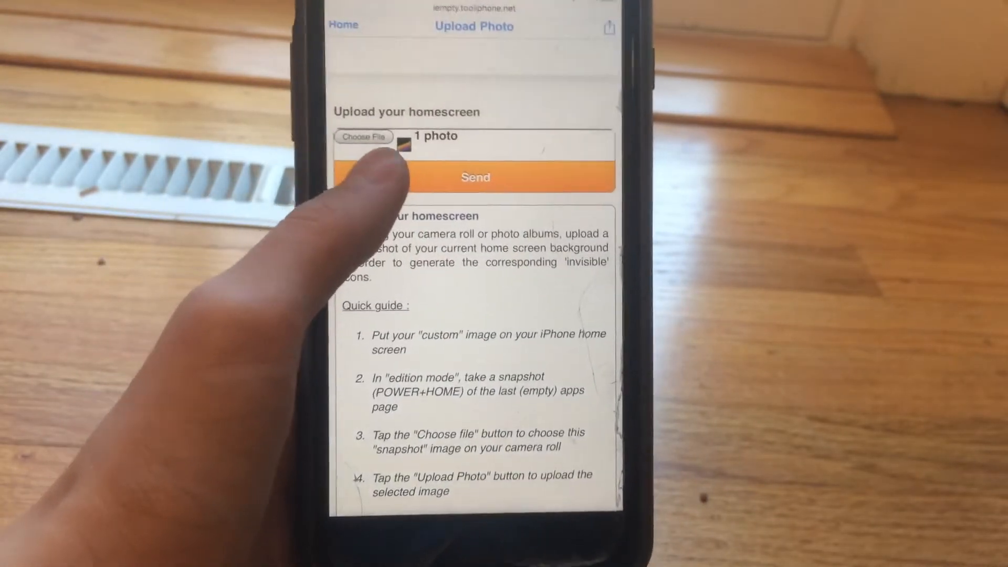
left_click(475, 177)
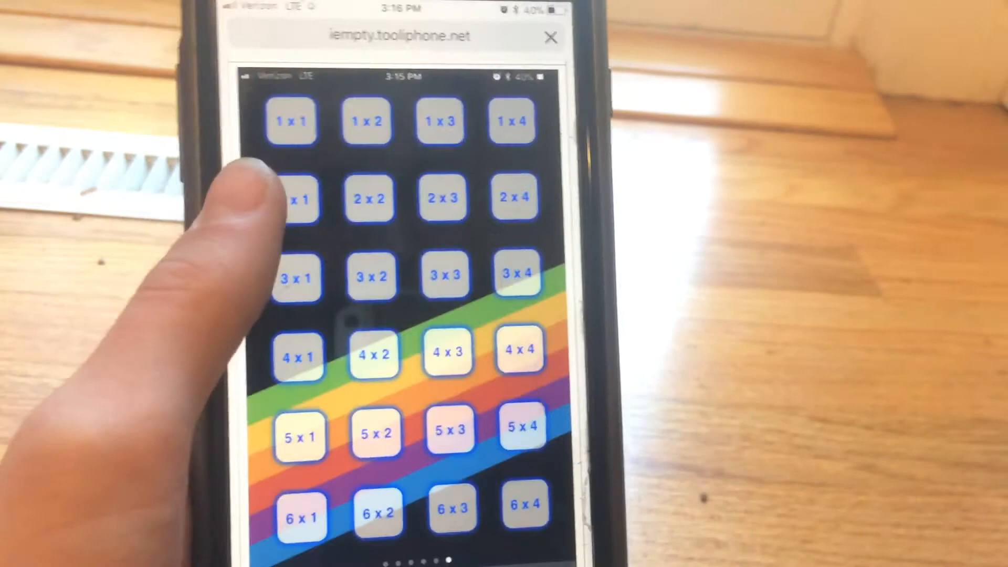
- Scroll down through iEmpty's Customization grid of numbered slots
scroll("down", 3)
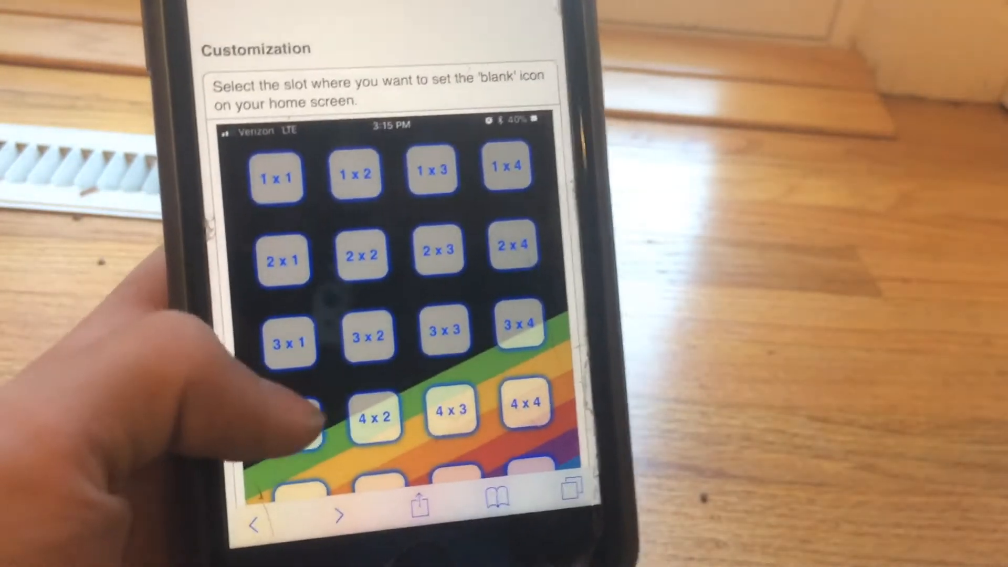
scroll("down", 3)
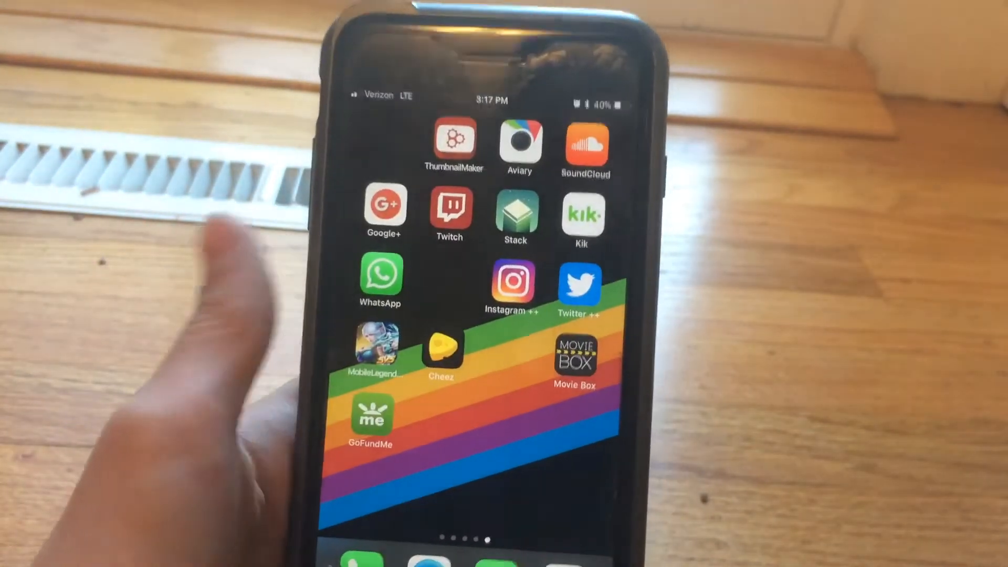
scroll("left", 3)
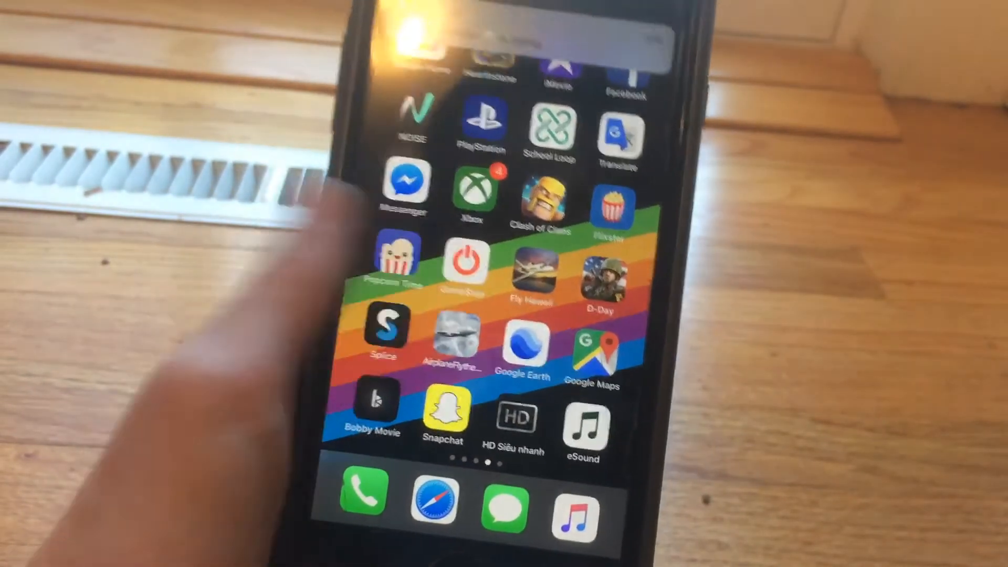
scroll("left", 3)
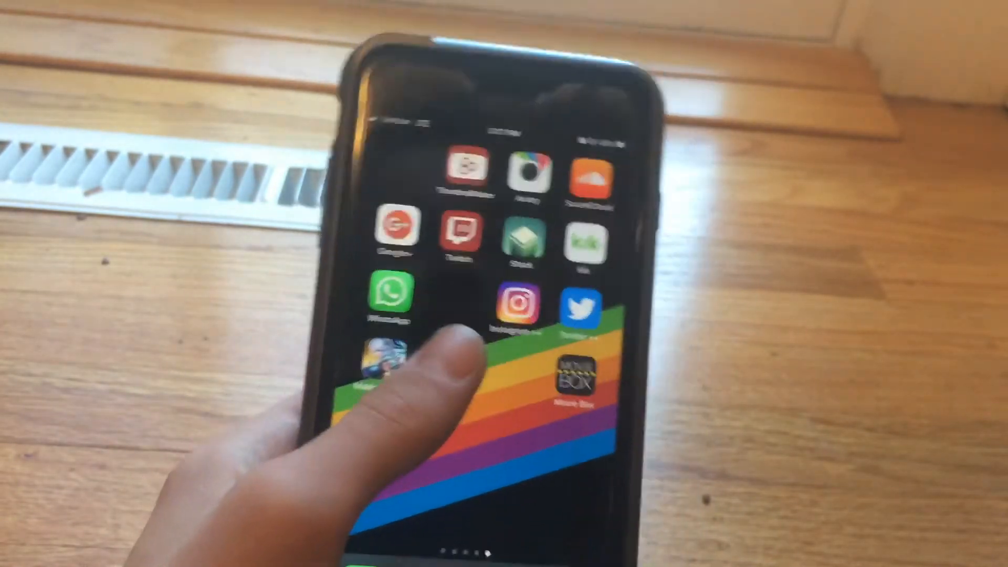
scroll("left", 3)
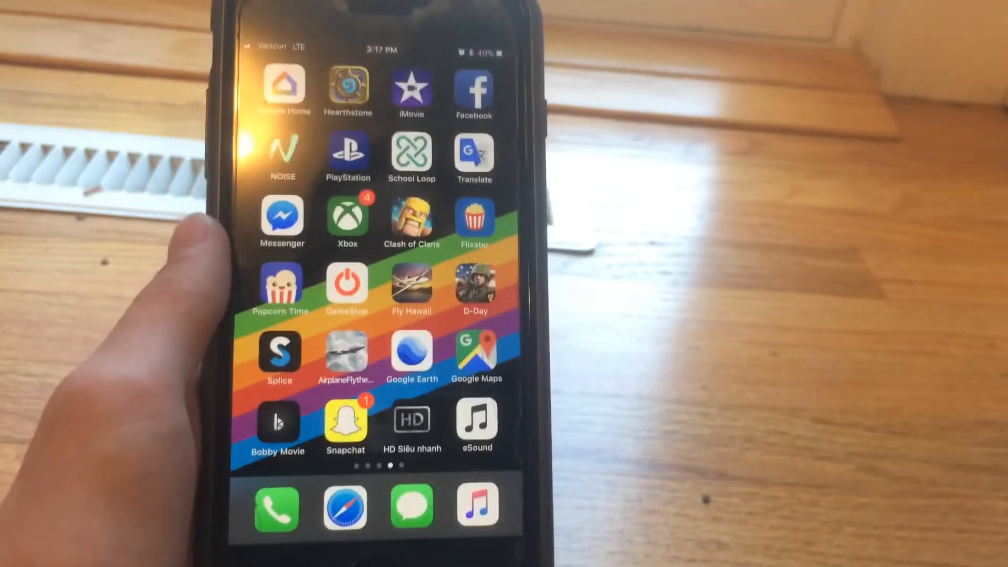
scroll("left", 3)
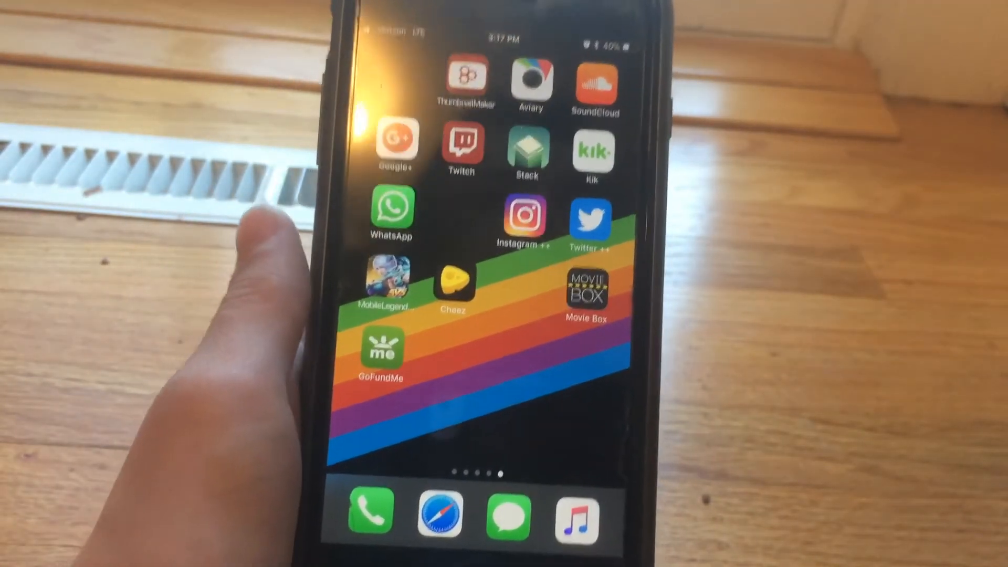